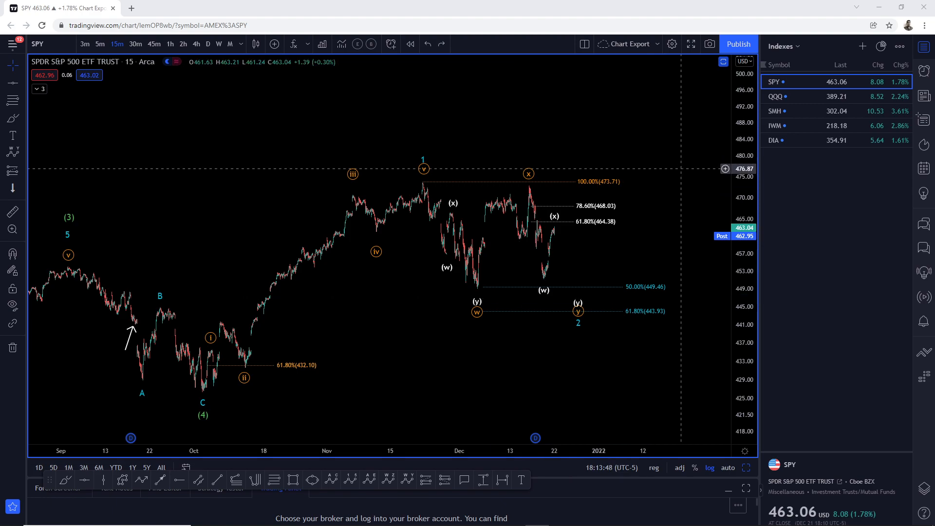
{"action": "mouse_move", "coordinate": [201, 392]}
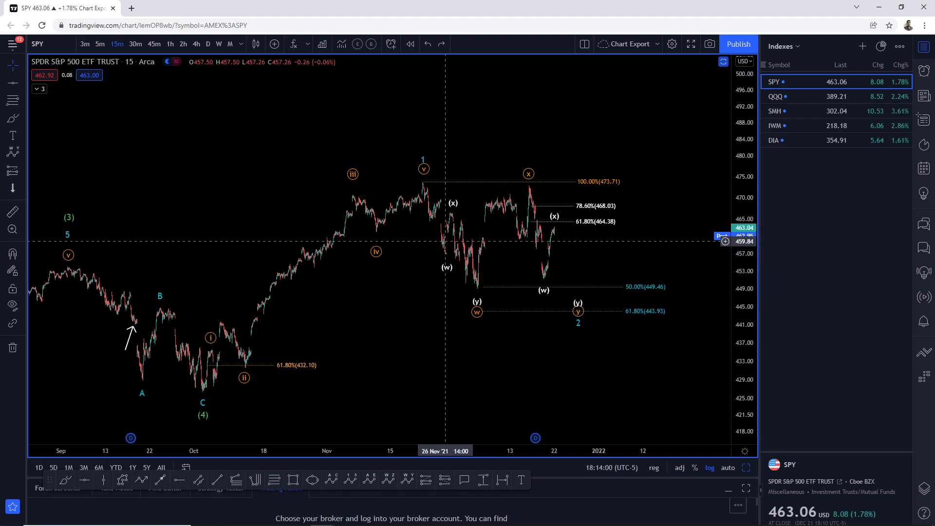
{"action": "mouse_move", "coordinate": [448, 260]}
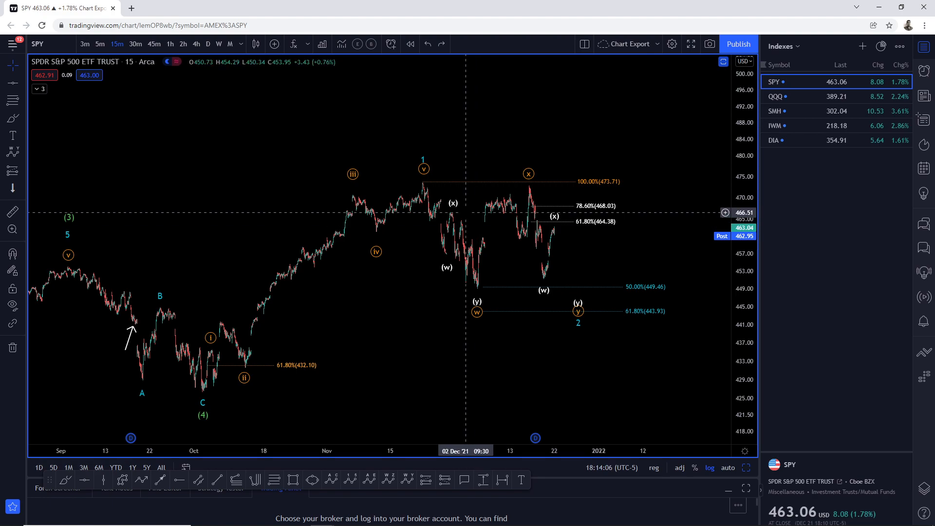
{"action": "mouse_move", "coordinate": [467, 222]}
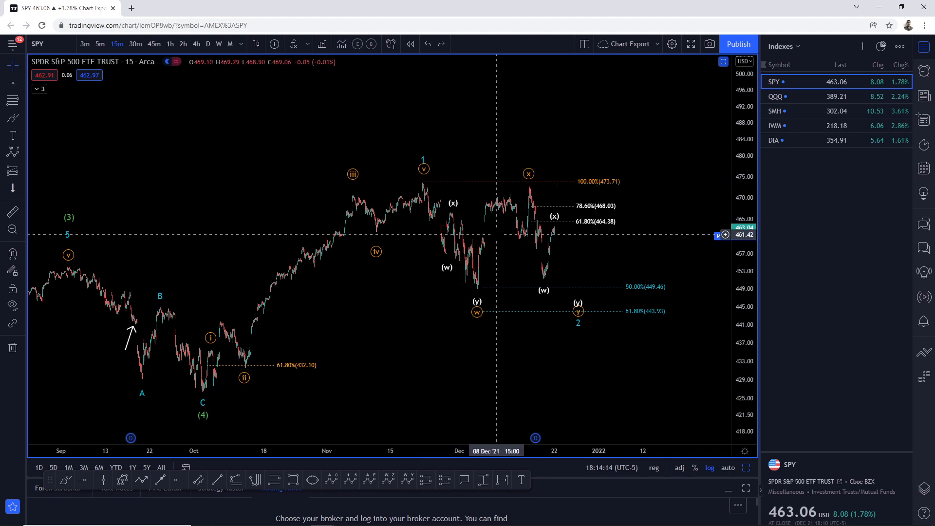
{"action": "mouse_move", "coordinate": [420, 172]}
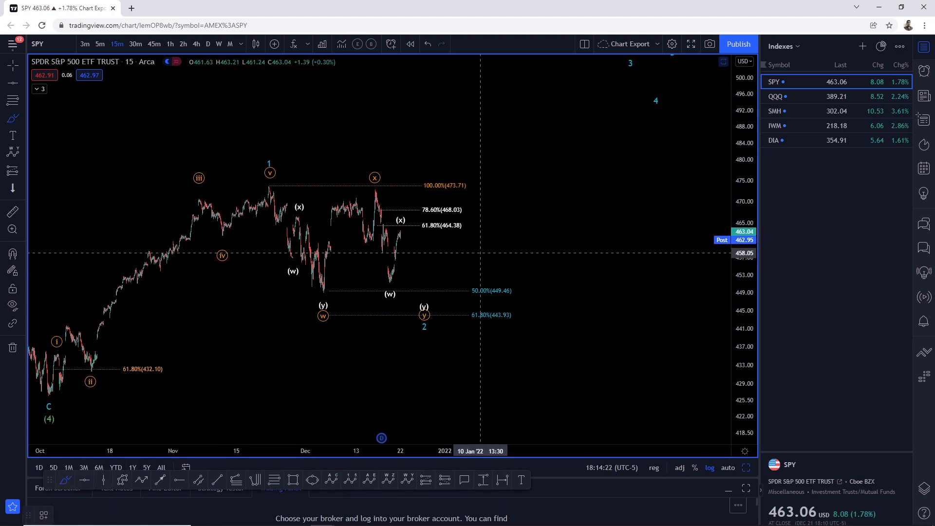
Step: Drag the chart back to the earlier wave count around the 436.17 Fibonacci support
{"action": "left_click_drag", "start_coordinate": [525, 158], "coordinate": [578, 295]}
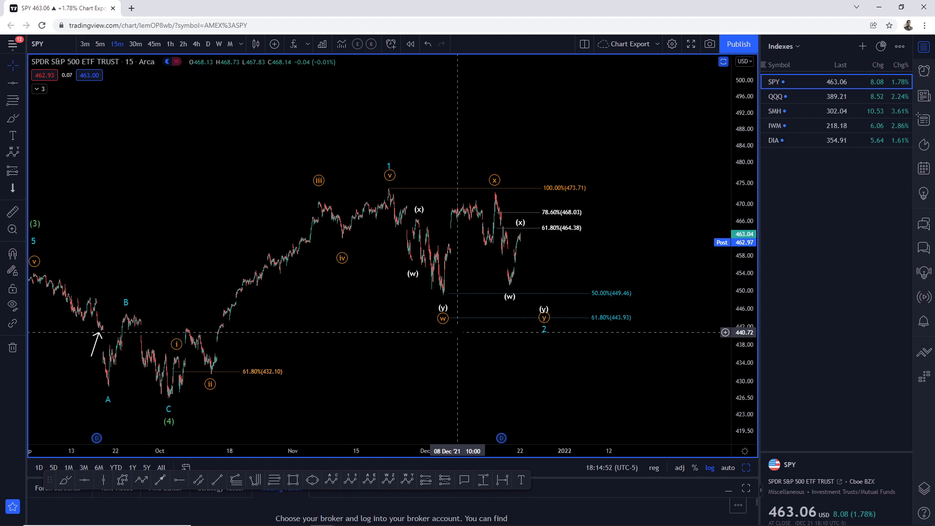
{"action": "mouse_move", "coordinate": [459, 322]}
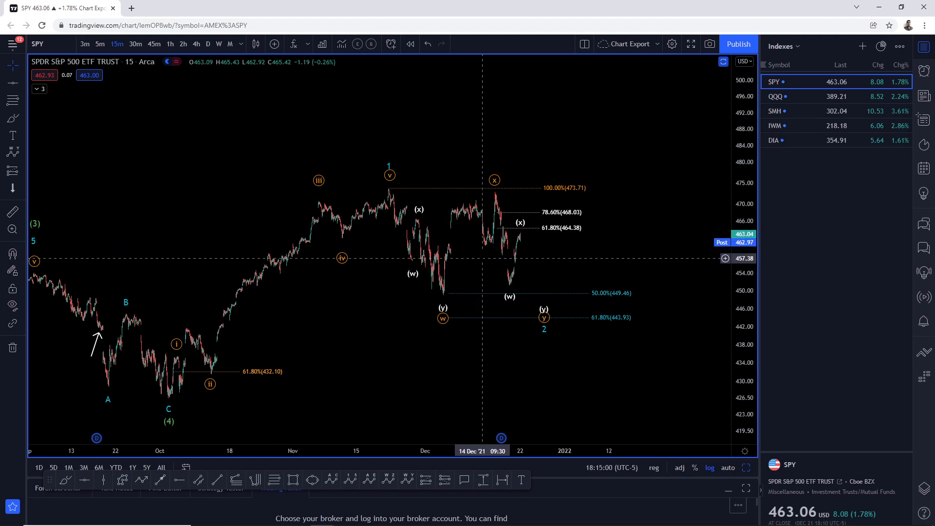
{"action": "mouse_move", "coordinate": [421, 263]}
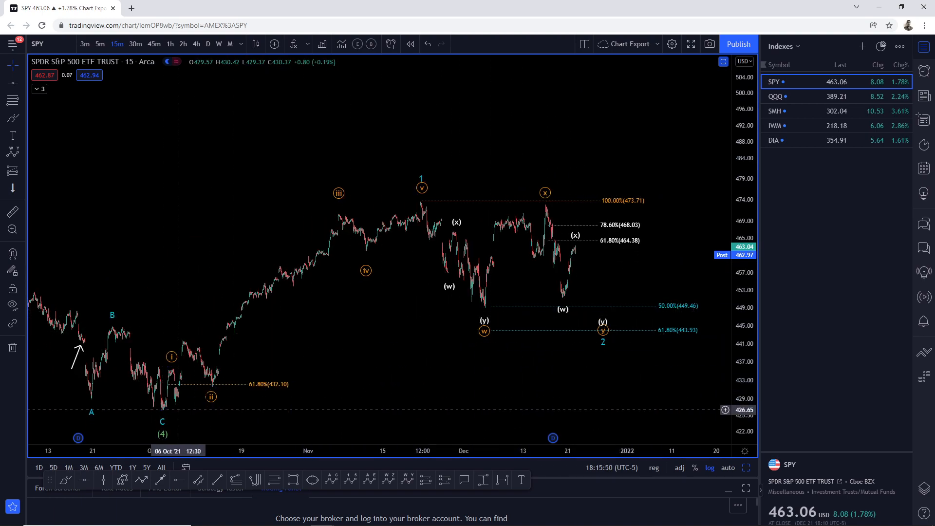
{"action": "mouse_move", "coordinate": [588, 249]}
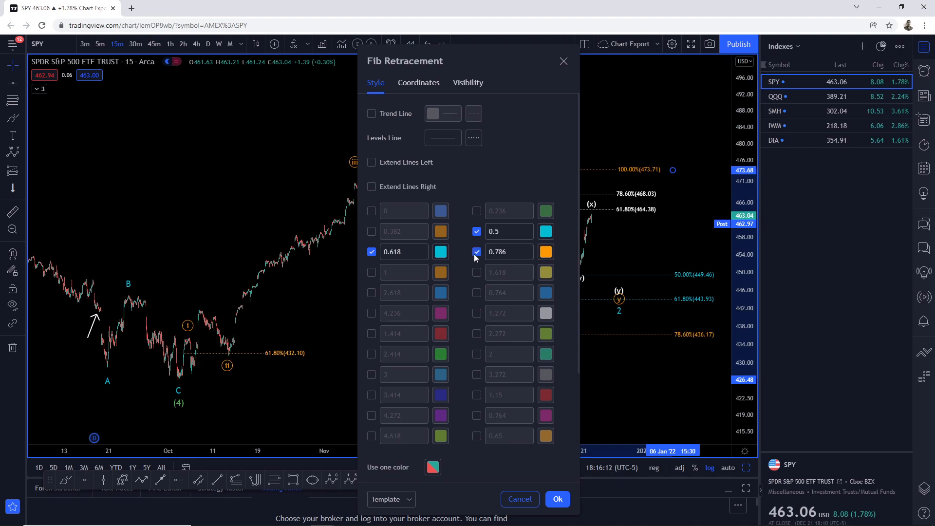
{"action": "mouse_move", "coordinate": [519, 426]}
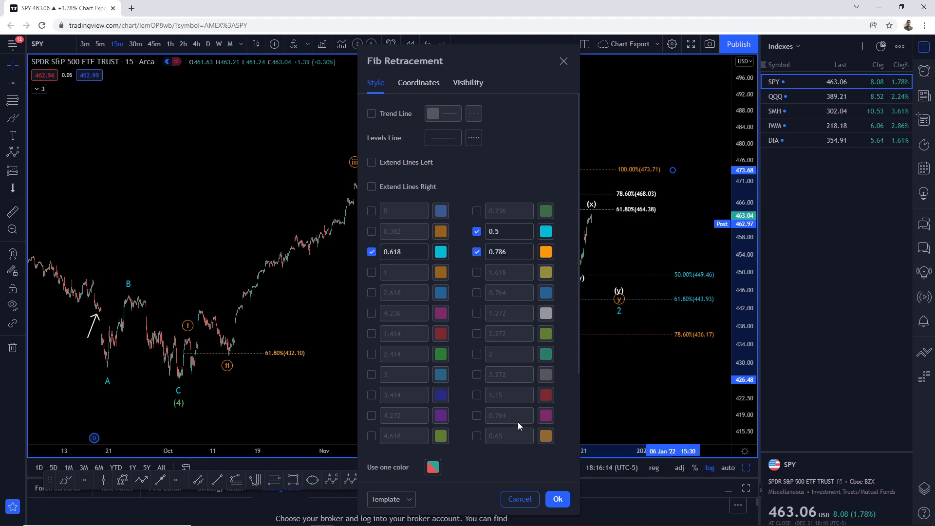
Step: Confirm the Fib Retracement with only 0.5, 0.618 and 0.786 levels shown
{"action": "left_click", "coordinate": [558, 498]}
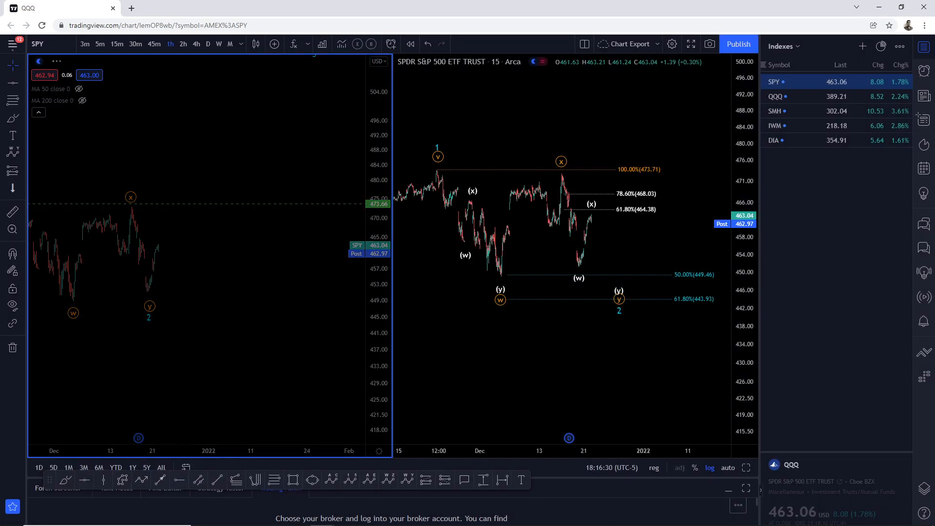
Step: Switch the chart to QQQ from the watchlist
{"action": "left_click", "coordinate": [794, 96]}
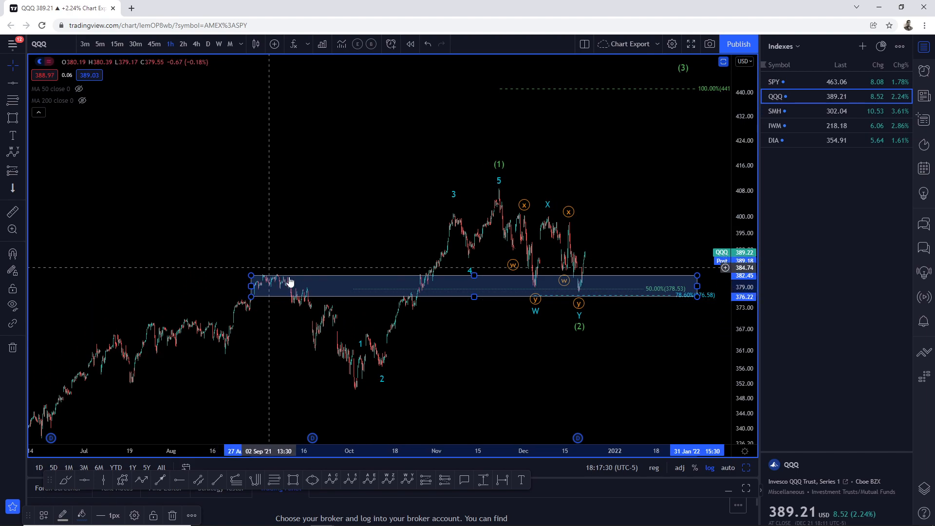
{"action": "mouse_move", "coordinate": [419, 280]}
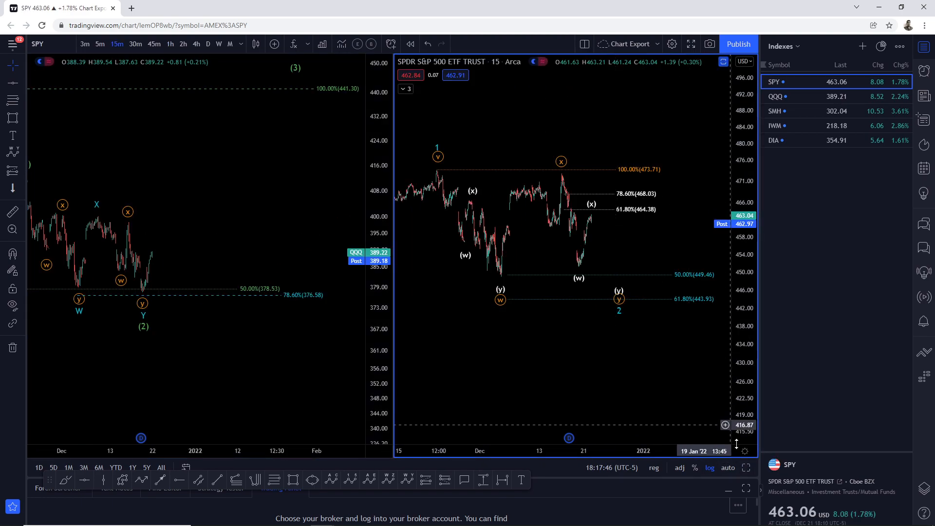
{"action": "type", "text": "QQQ"}
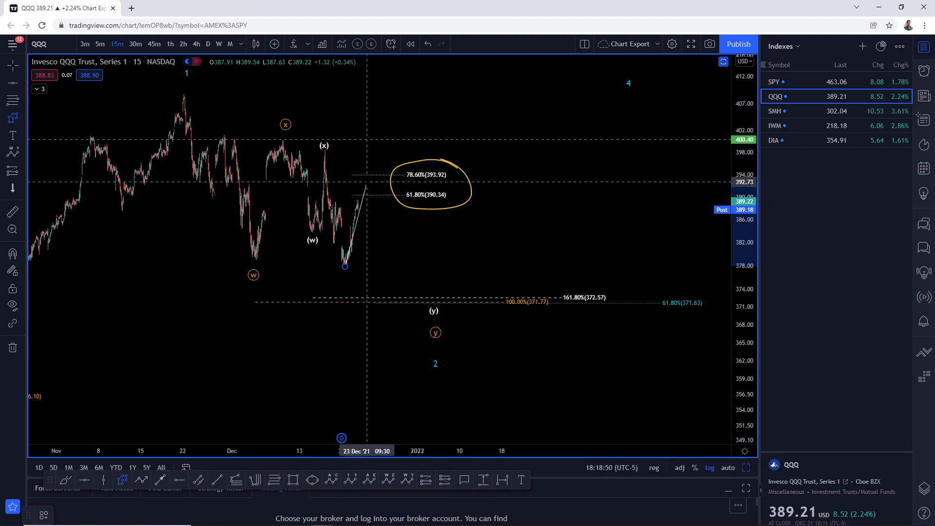
{"action": "mouse_move", "coordinate": [364, 180]}
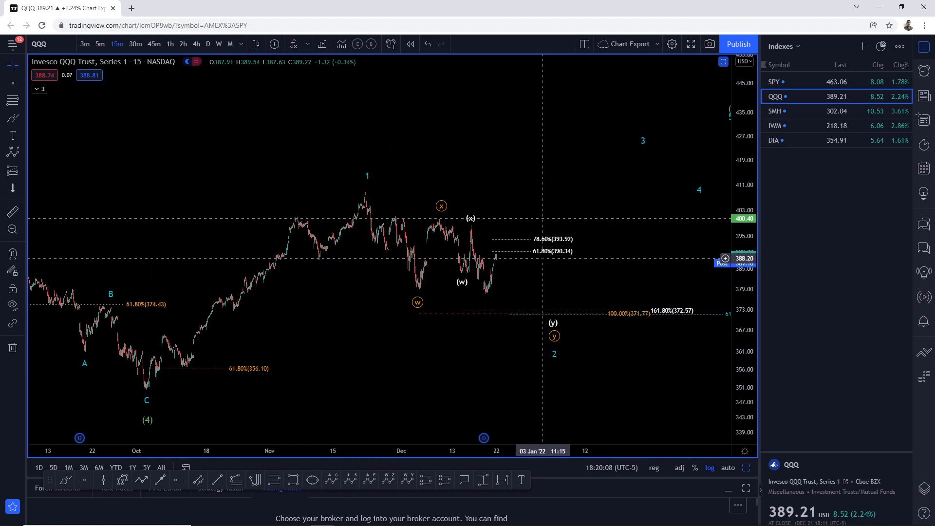
Step: Drag the projected wave labels above current price near 410–440
{"action": "left_click_drag", "start_coordinate": [543, 263], "coordinate": [551, 311]}
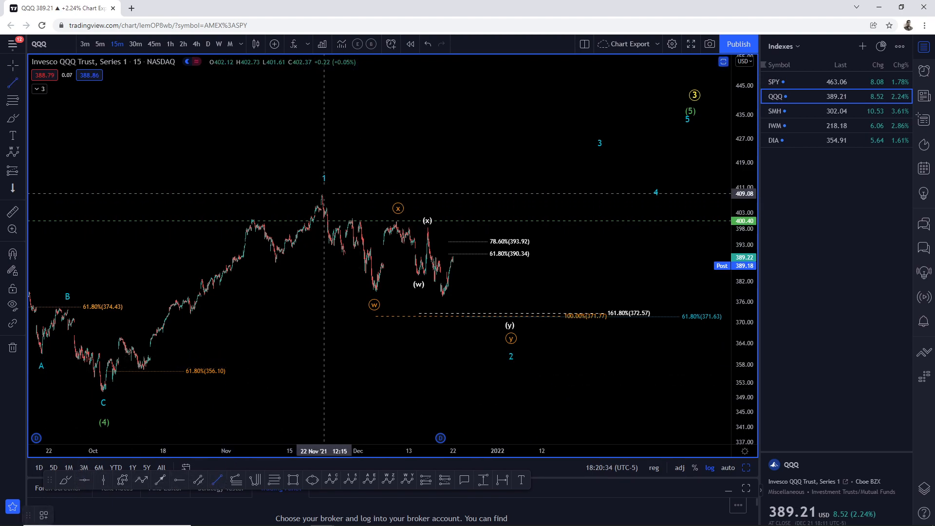
Step: Draw a descending trendline from the wave 1 peak through the (x) high into late December
{"action": "left_click_drag", "start_coordinate": [324, 193], "coordinate": [623, 300]}
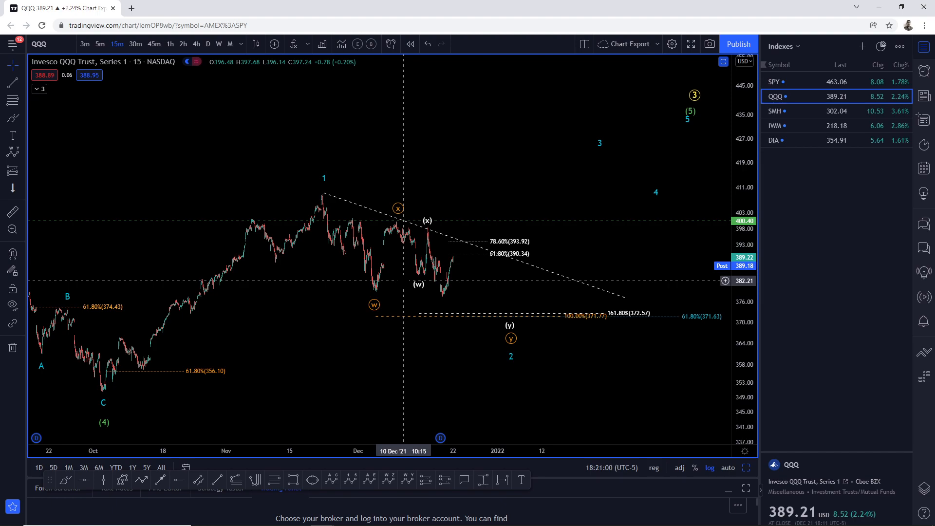
{"action": "mouse_move", "coordinate": [434, 229]}
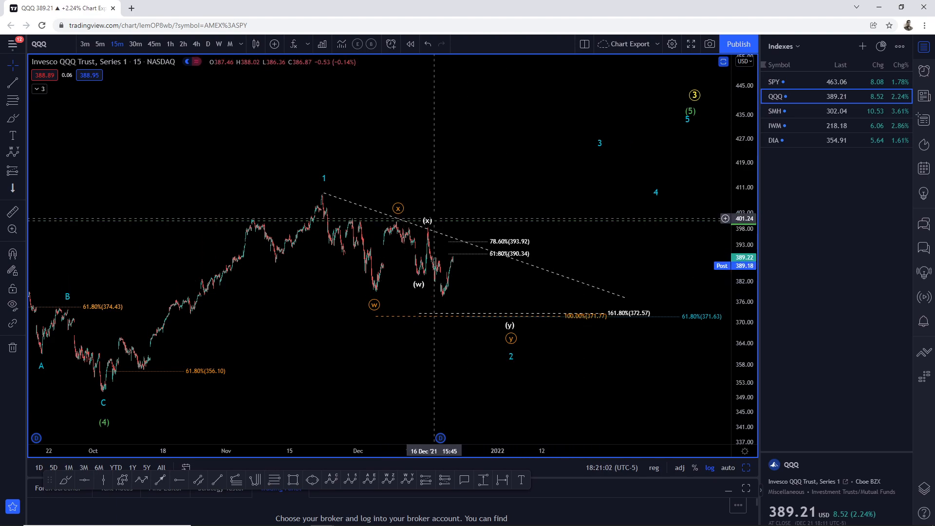